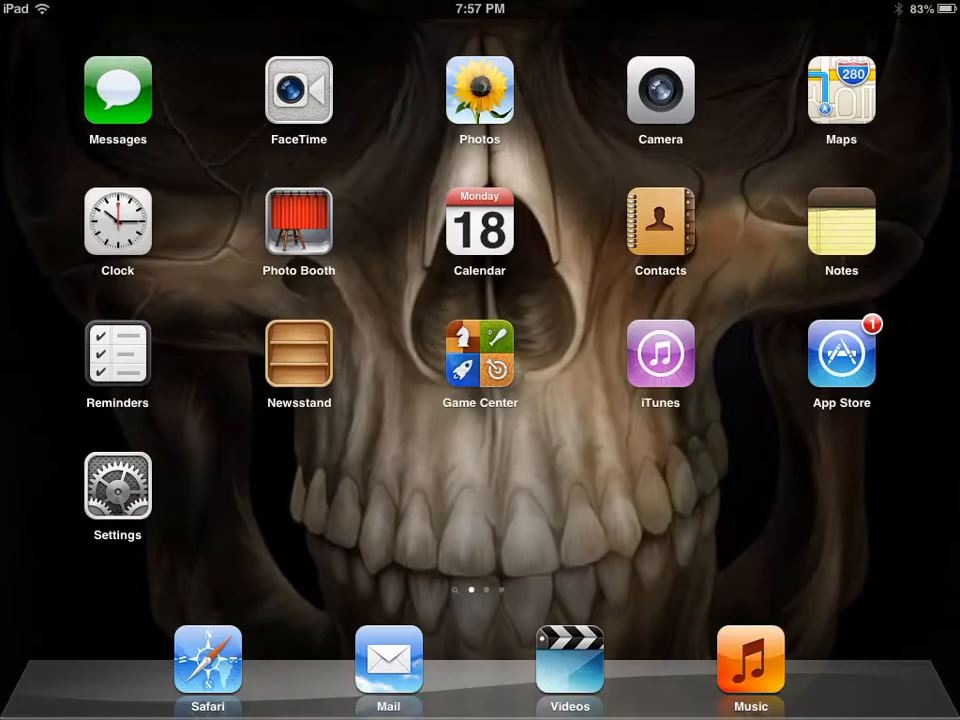
Launch Safari from the dock, landing on 4shared results for minecraft pocket edition 0 6 1.
click(208, 668)
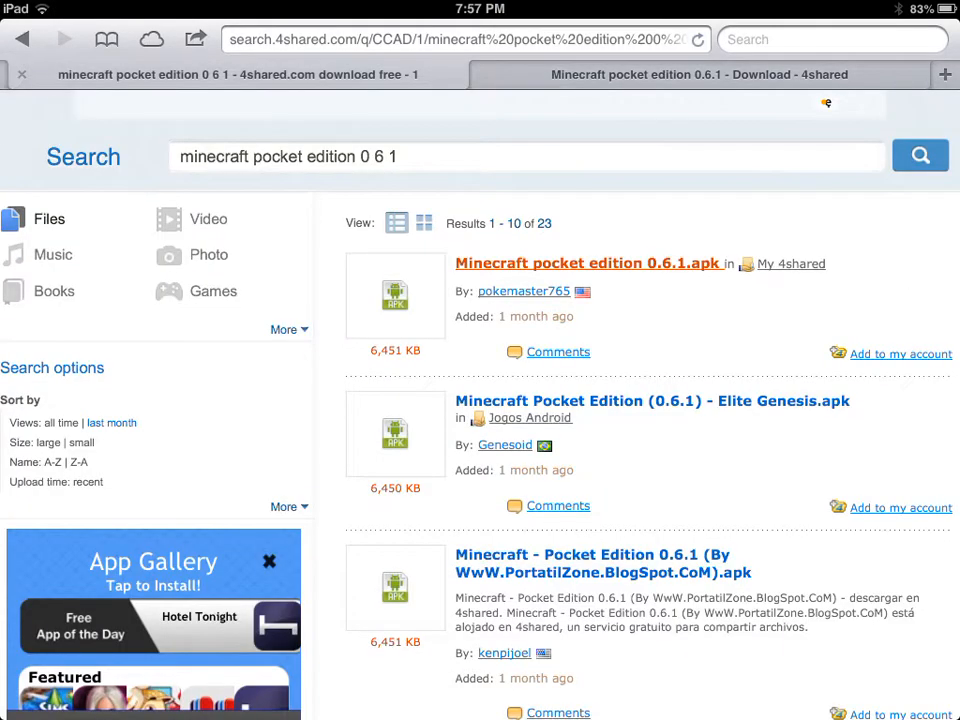
Load the 'Minecraft pocket edition 0.6.1.apk' result's file page showing 6,451 KB details.
click(588, 264)
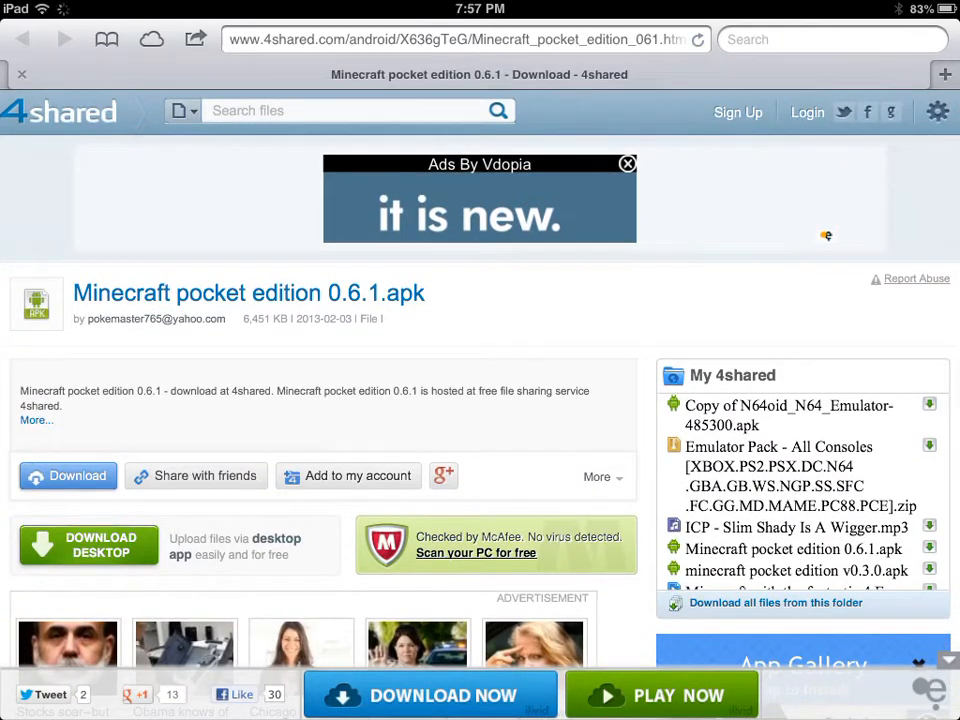
click(344, 110)
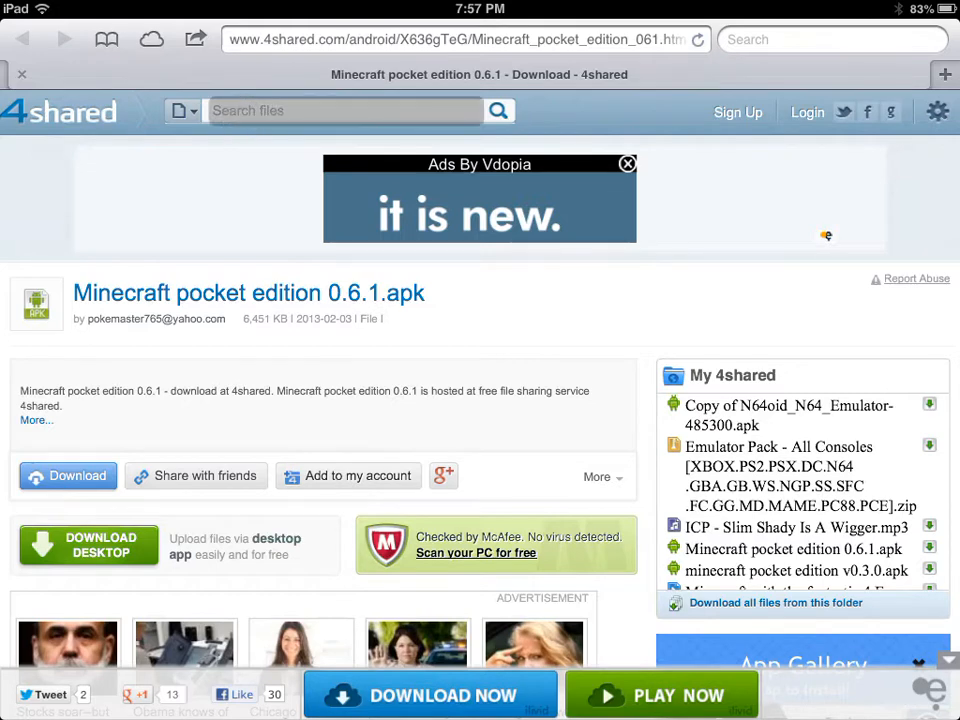
Search 4shared files for 'Minecraft pocket edition 0.6.1' and submit the query.
click(340, 110)
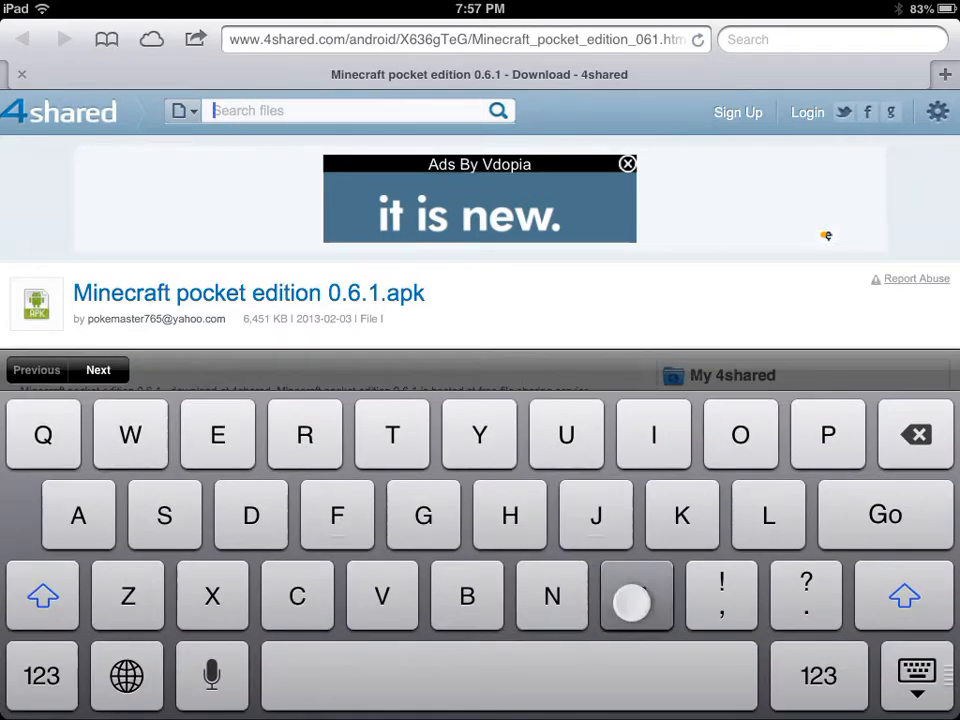
text(Minecraft)
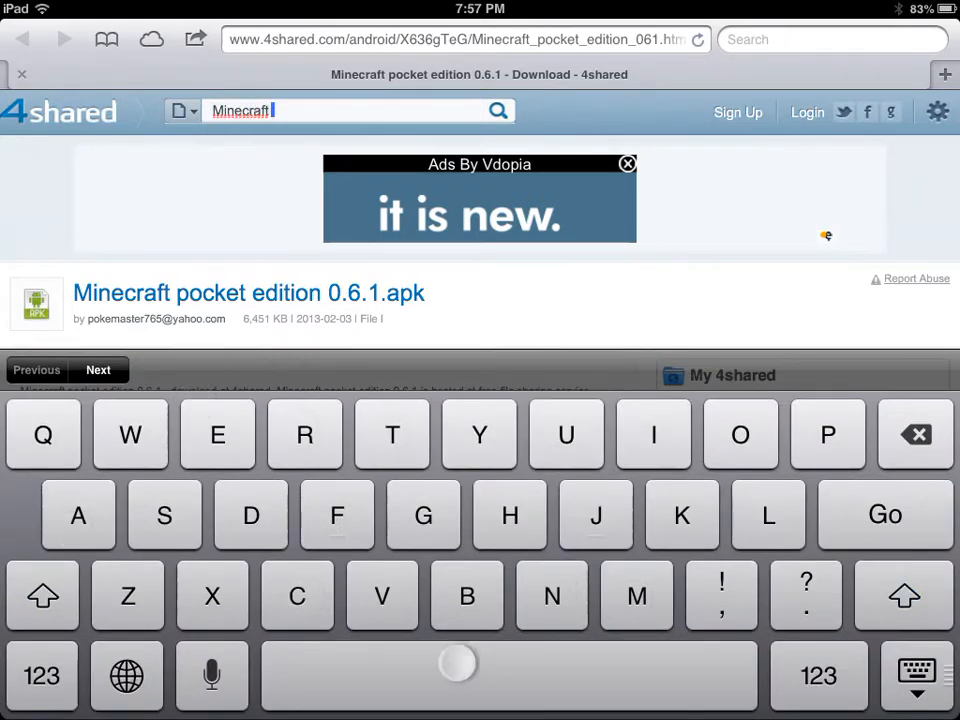
text(pocket edition)
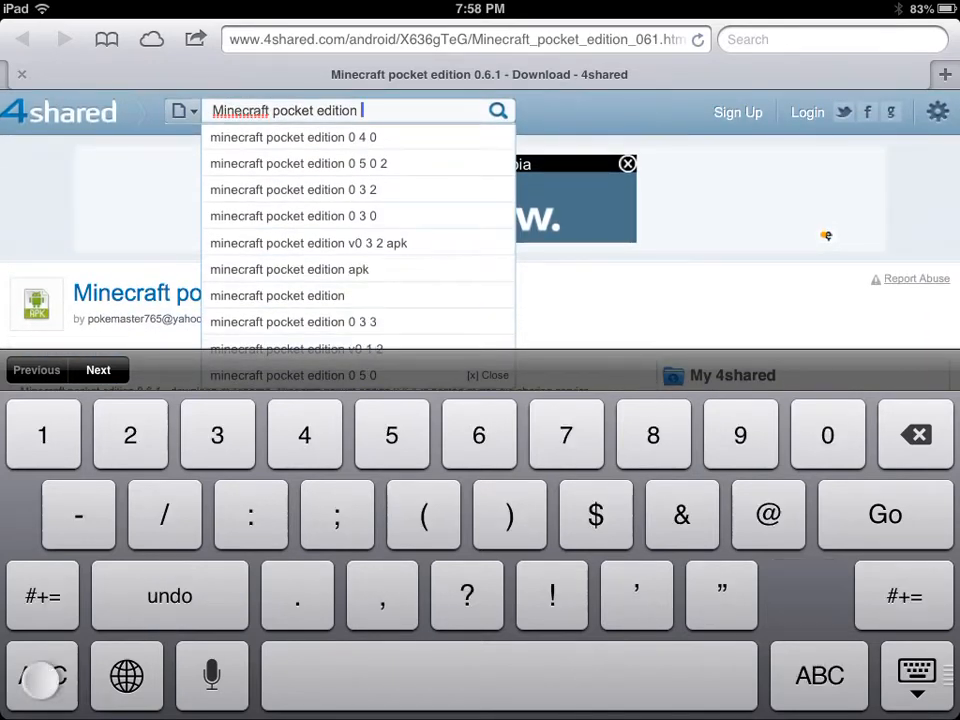
text(0.6.1)
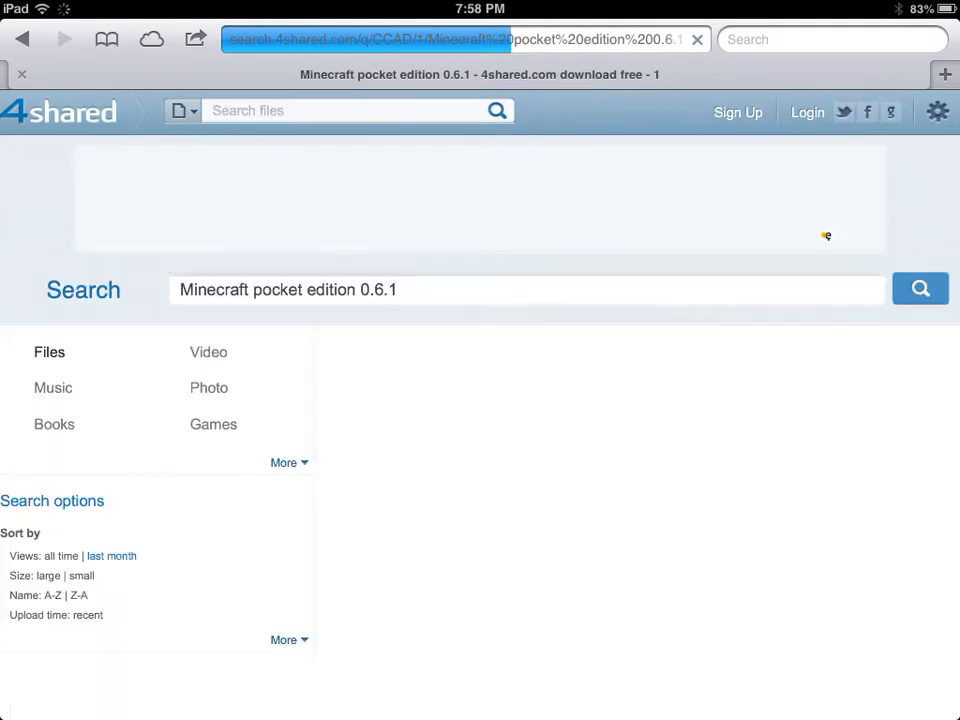
Reopen the top result 'Minecraft pocket edition 0.6.1.apk' and bring its Download button into view.
click(920, 288)
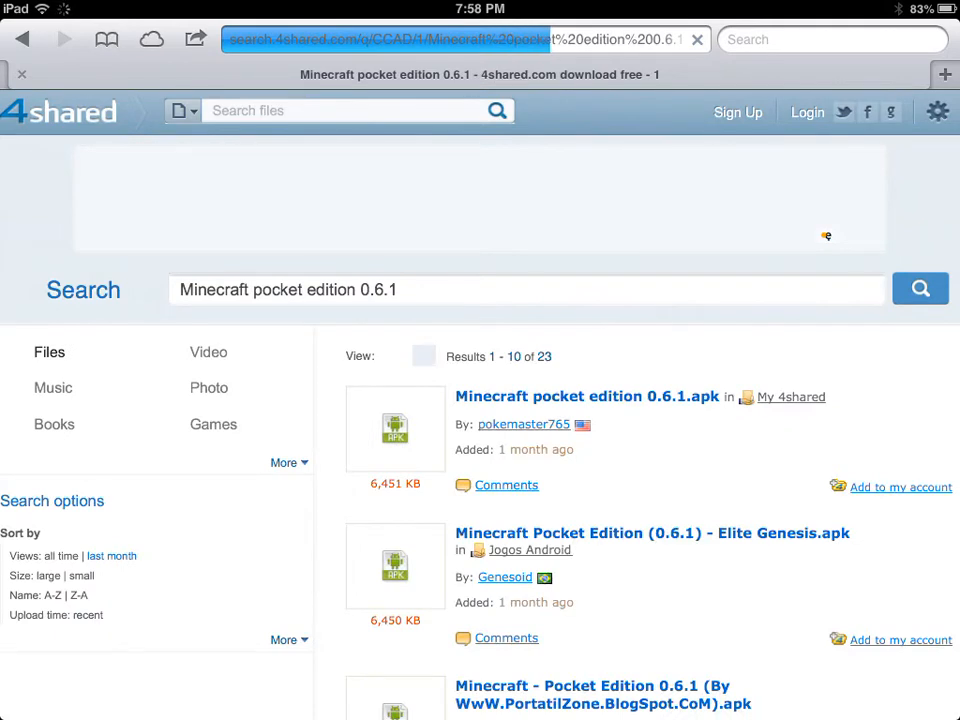
click(588, 396)
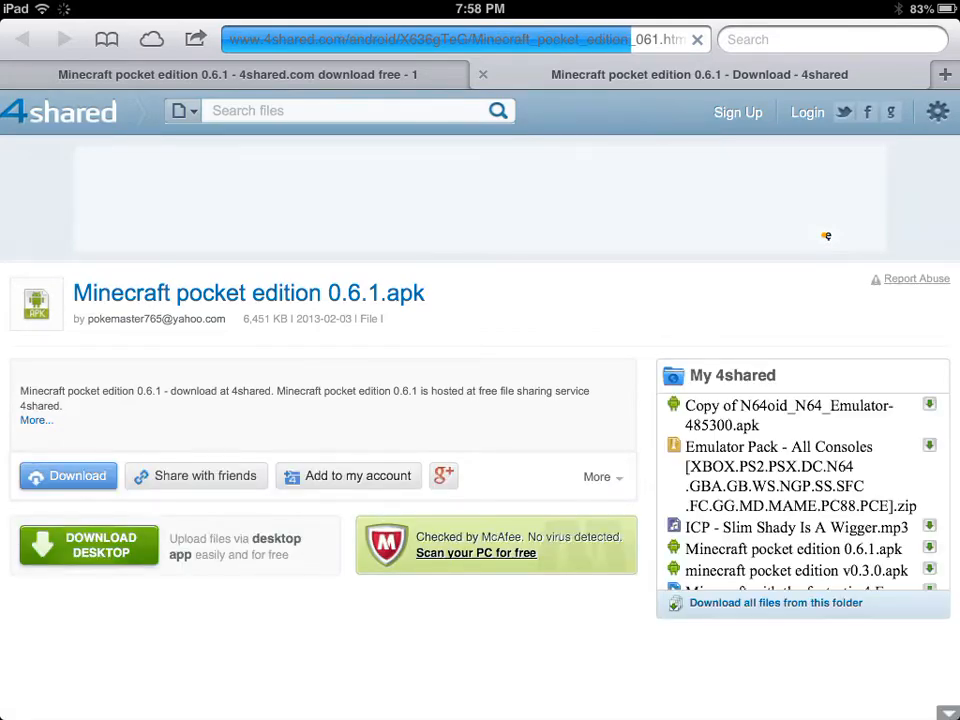
scroll(down, 3)
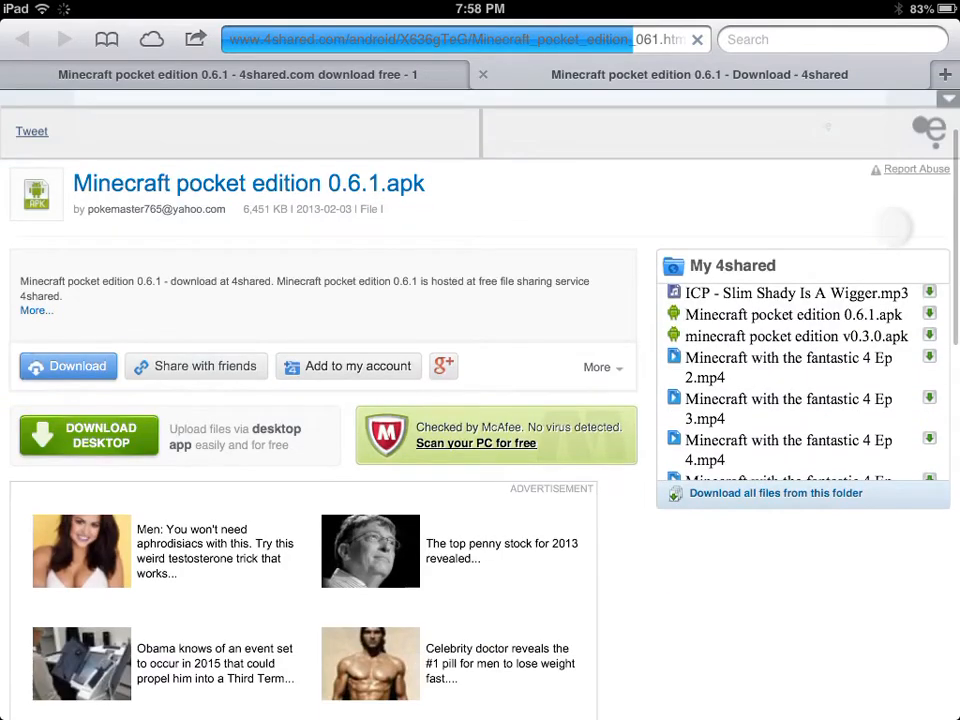